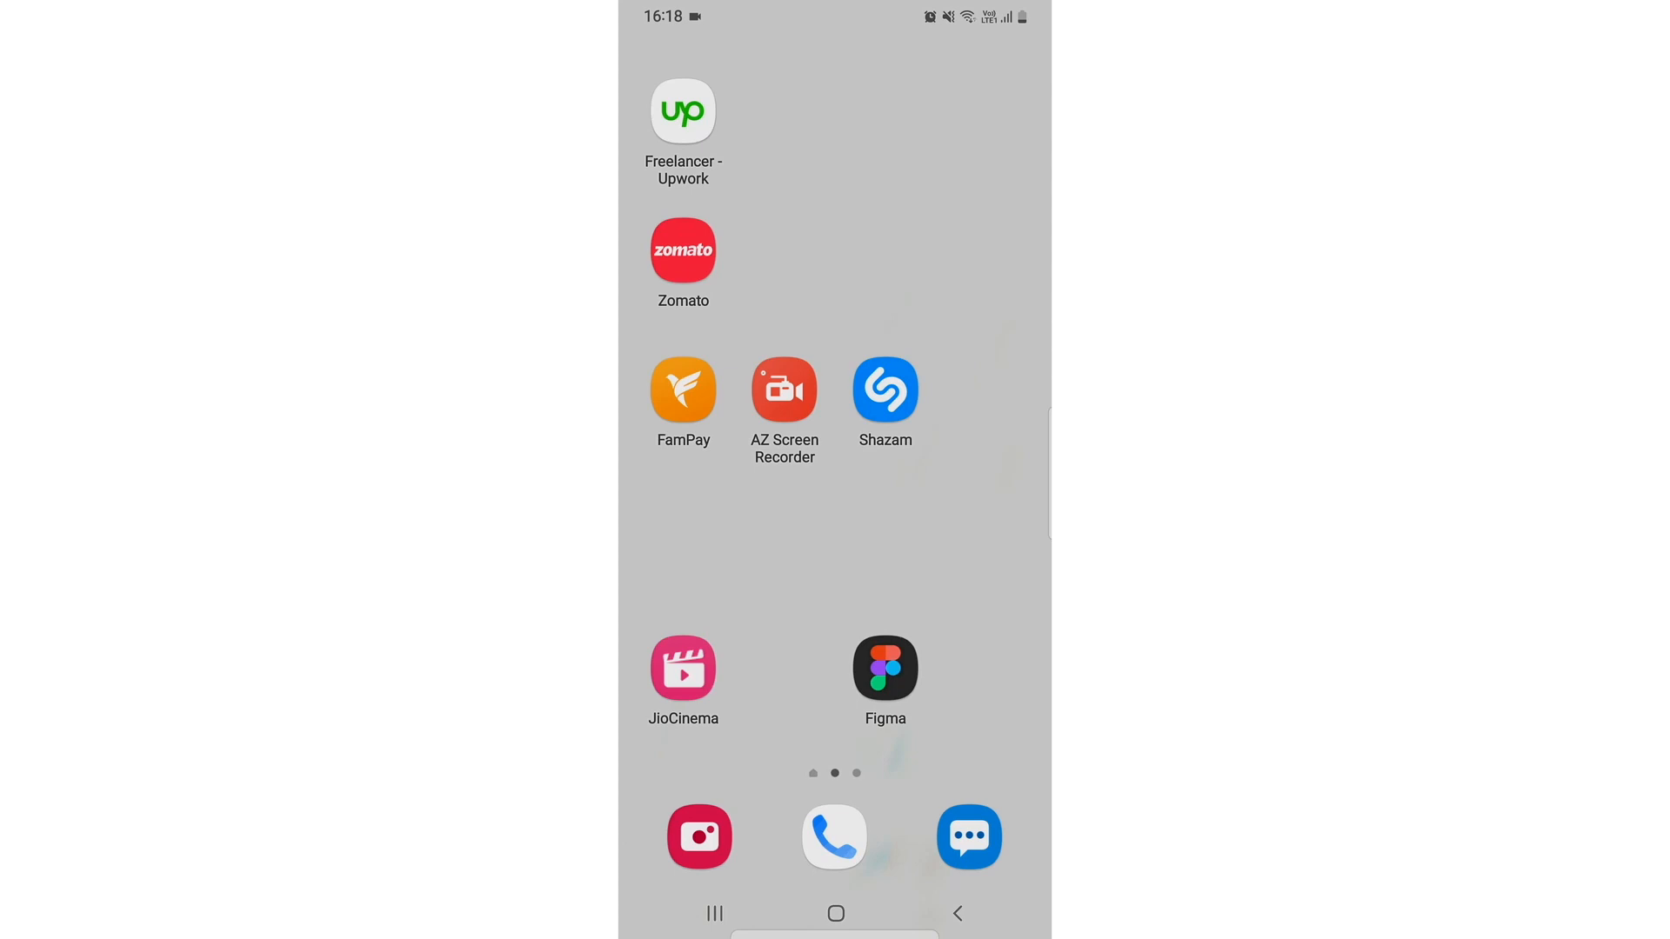
Launch Samsung Messages and reach its settings page from the home screen
{"action": "left_click", "coordinate": [969, 837]}
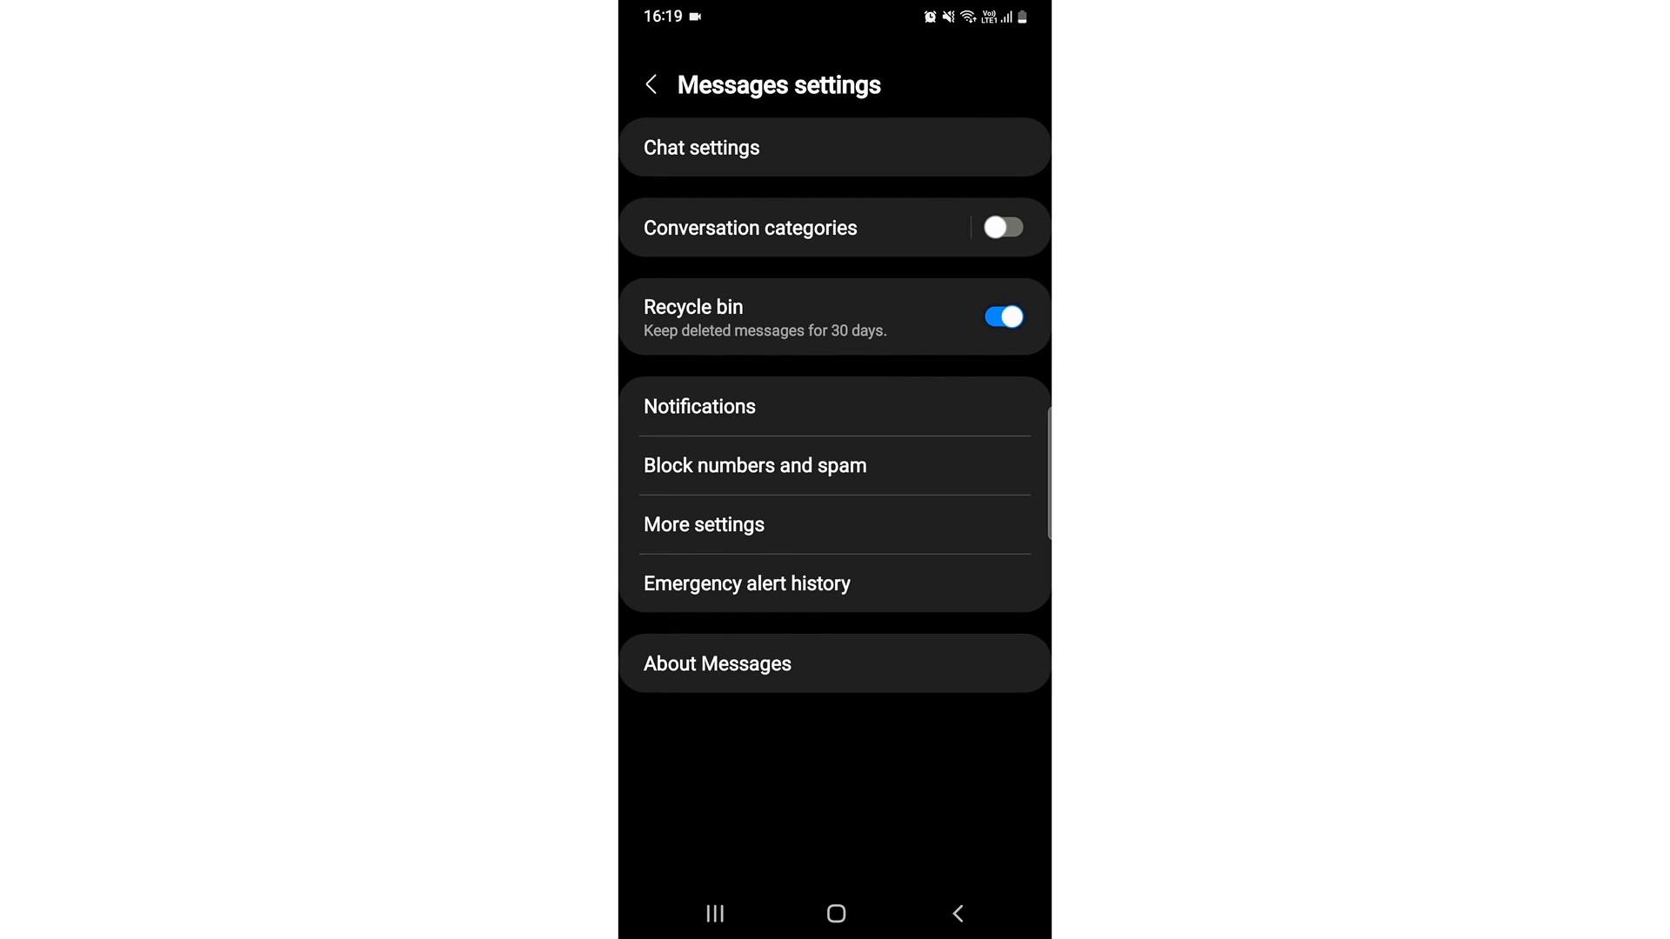
In More settings, switch the Push messages toggle off
{"action": "left_click", "coordinate": [702, 525]}
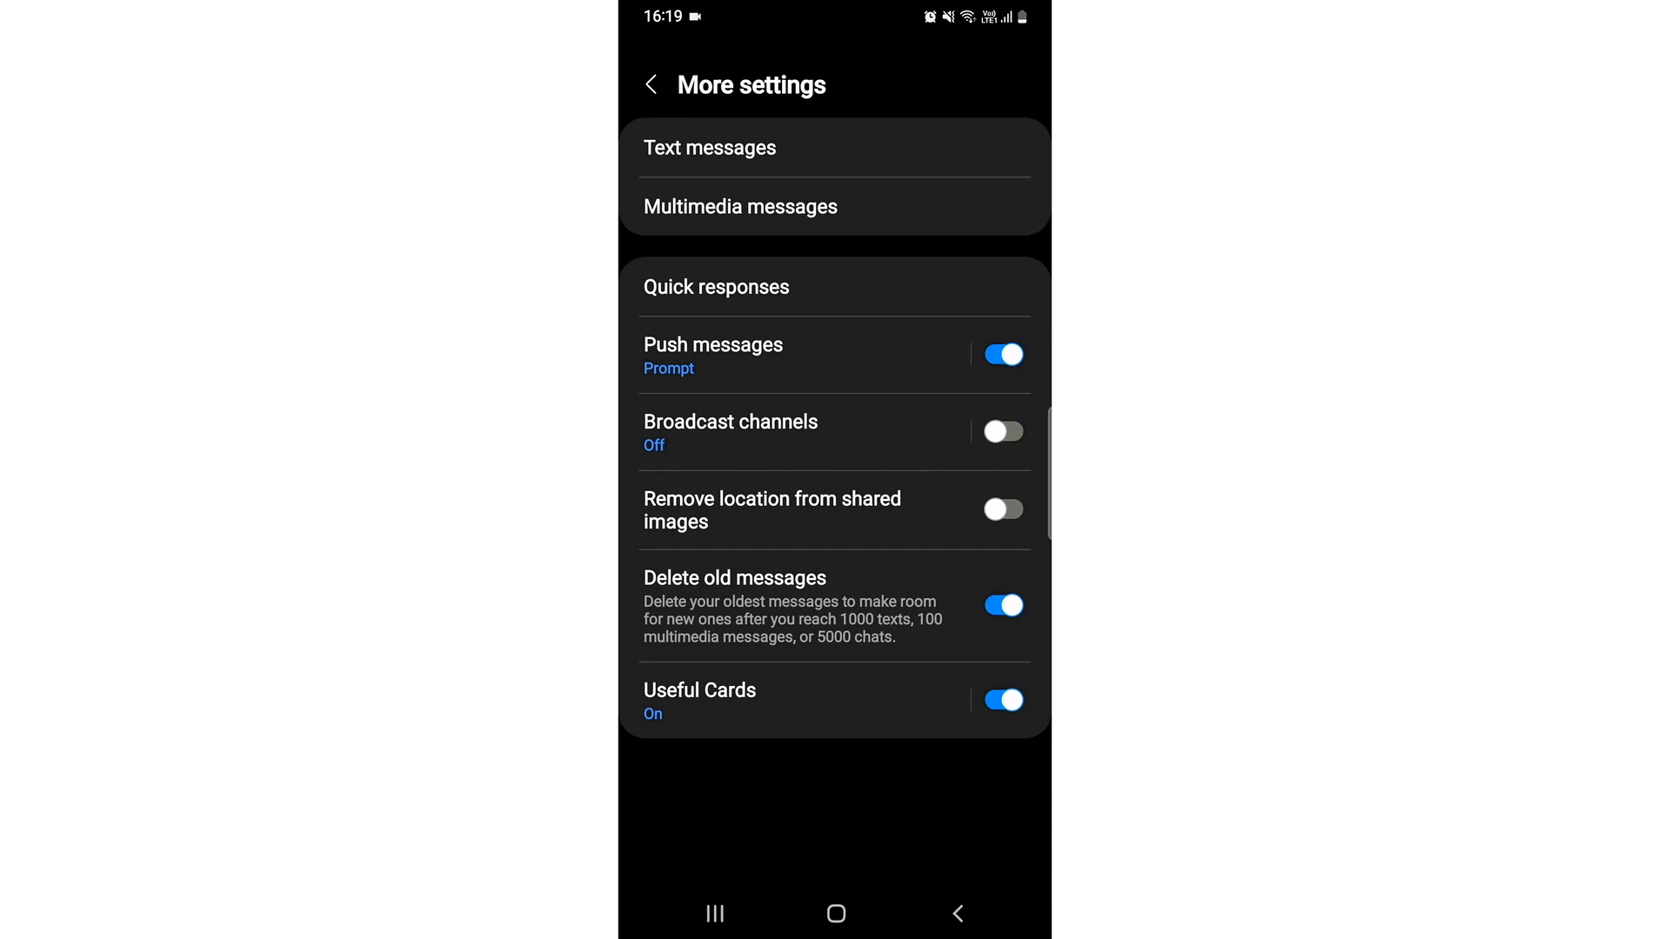
{"action": "left_click", "coordinate": [1004, 355]}
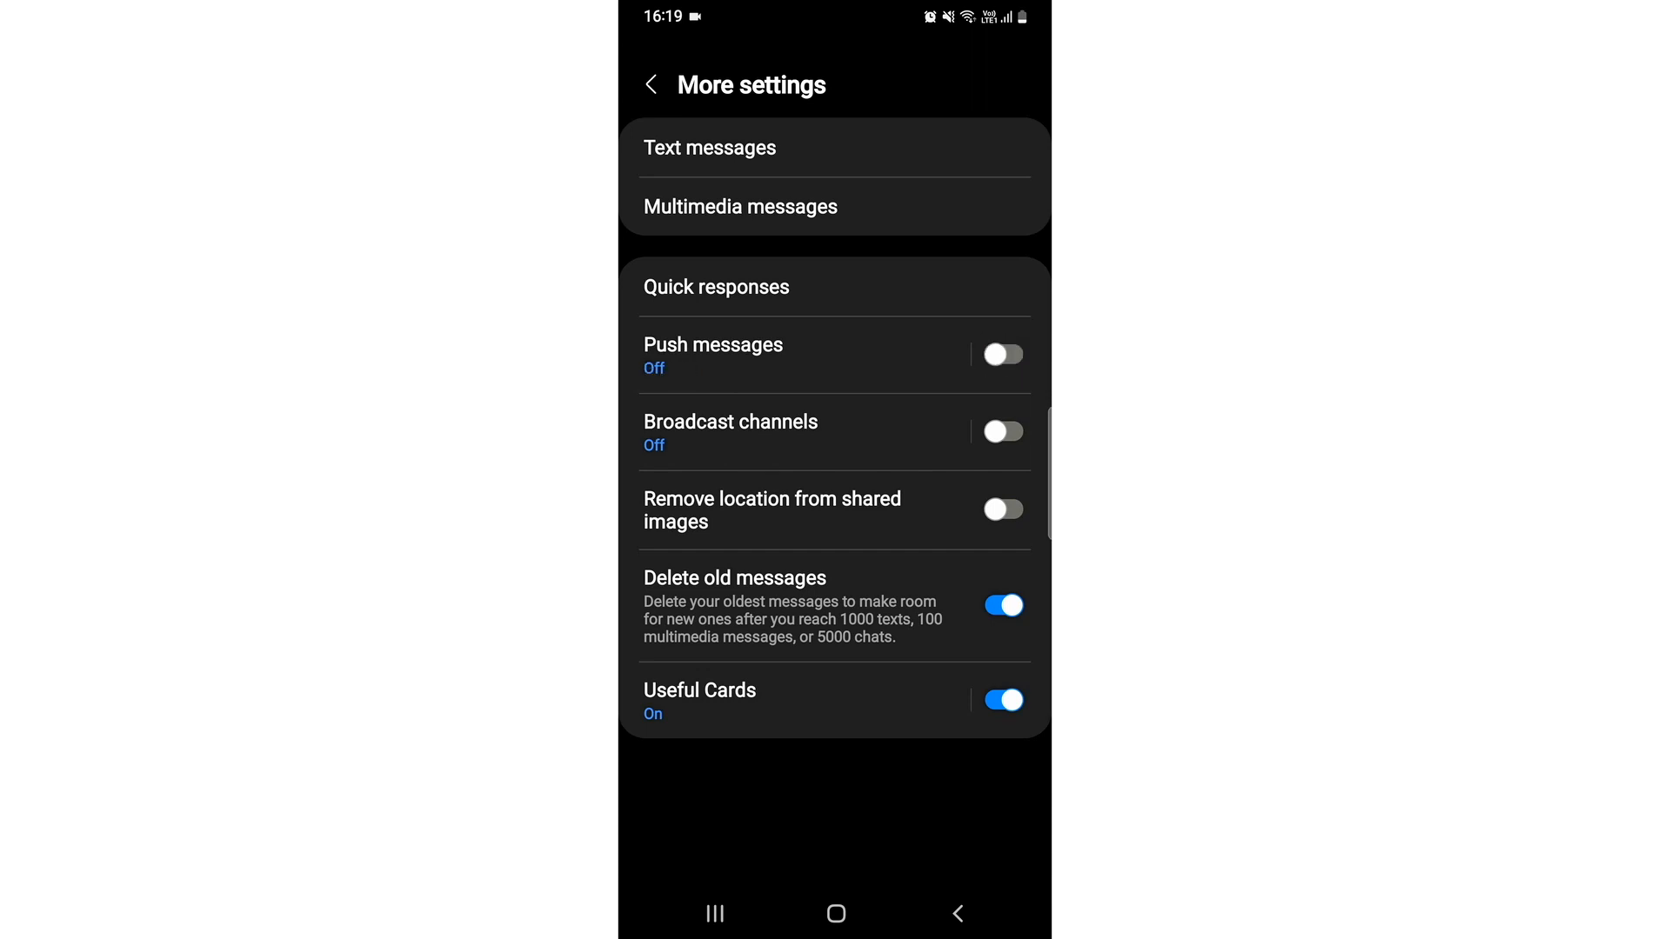